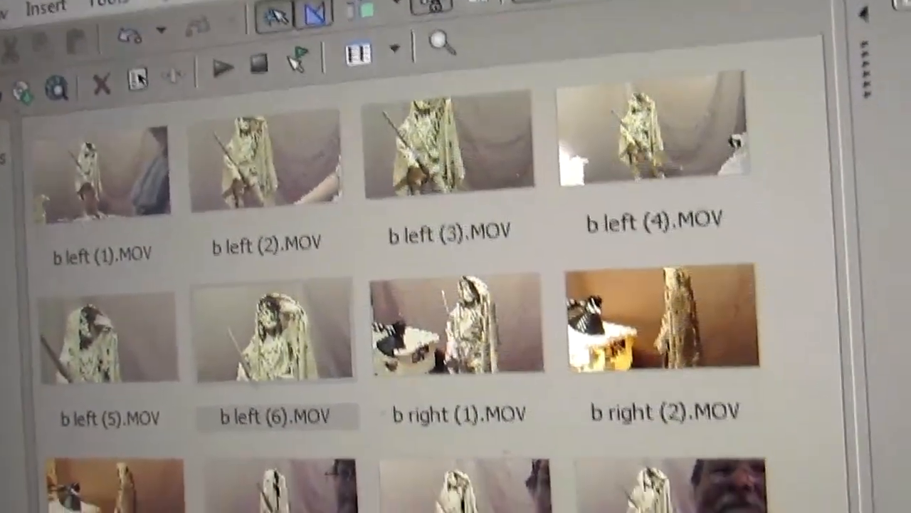
scroll(down, 3)
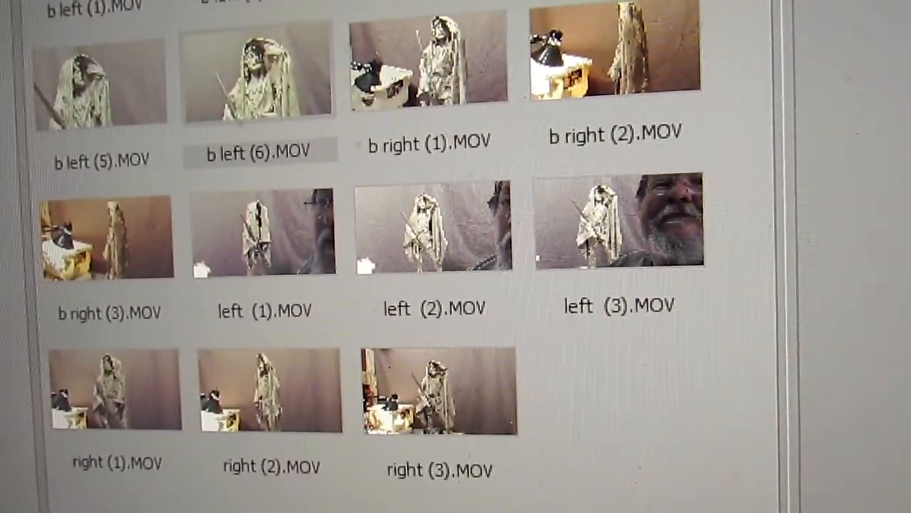